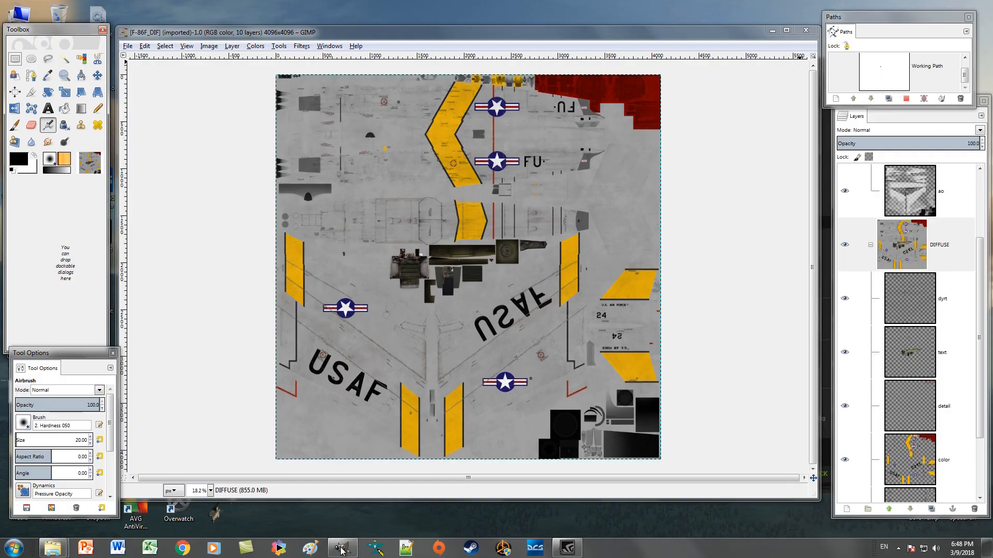
{"action": "mouse_move", "coordinate": [453, 180]}
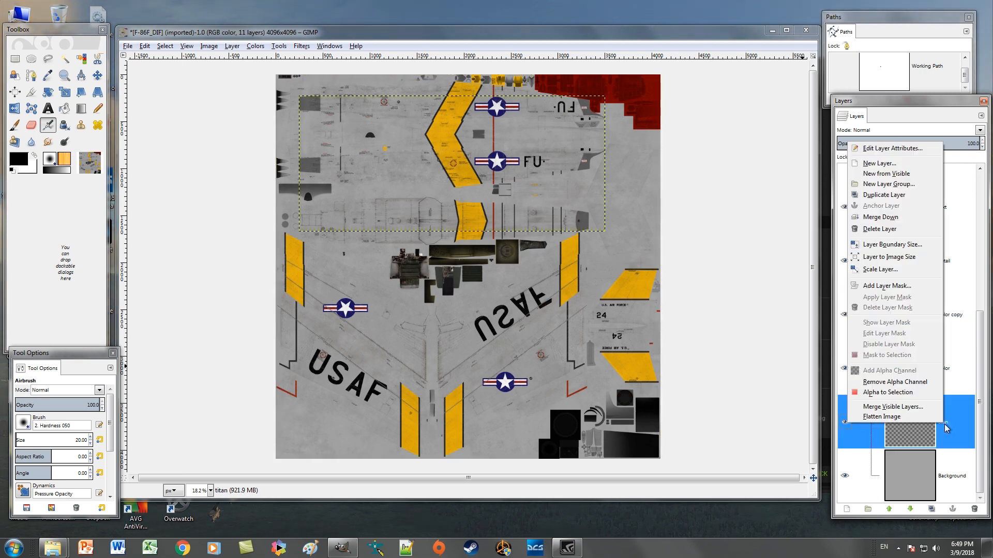
{"action": "mouse_move", "coordinate": [889, 260]}
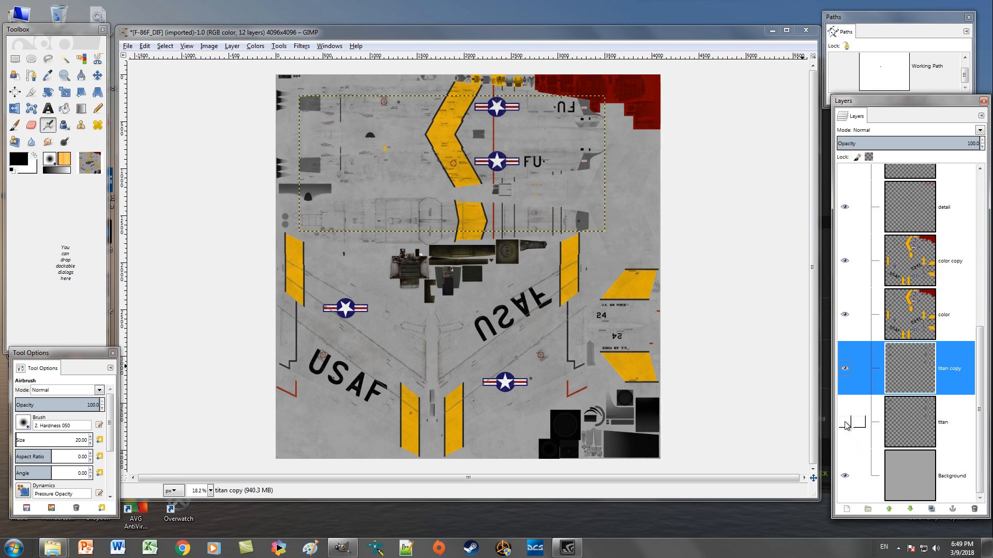
Hide the original titan layer and add a new empty layer above color copy.
{"action": "left_click", "coordinate": [844, 372]}
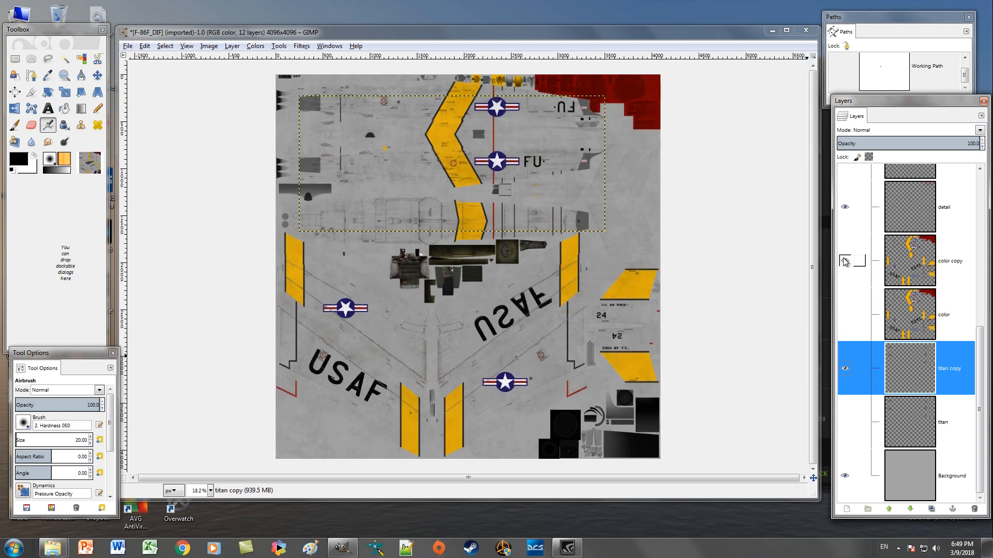
{"action": "left_click", "coordinate": [844, 261]}
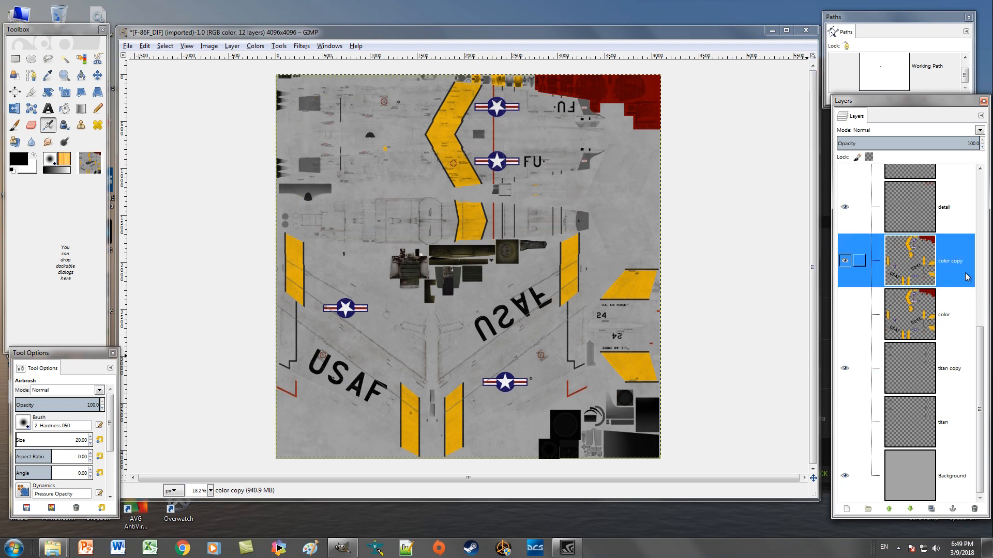
{"action": "right_click", "coordinate": [908, 260]}
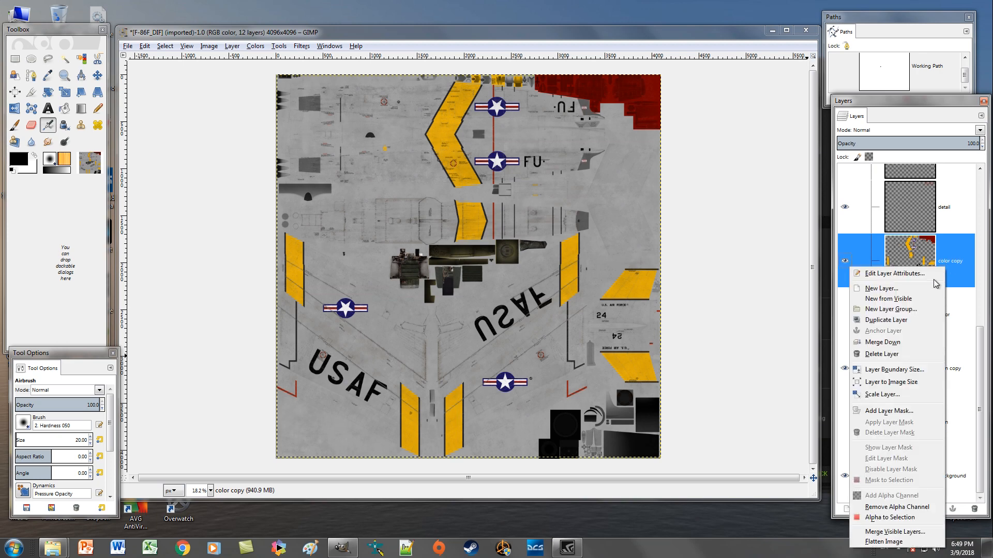
{"action": "left_click", "coordinate": [880, 288]}
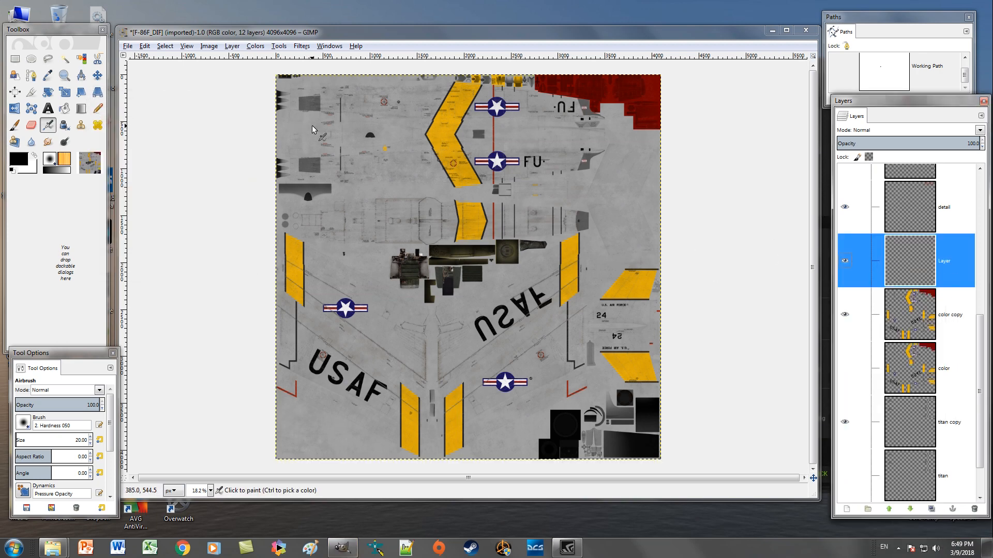
Duplicate color copy, select the yellow stripes by colour, and target the color copy layer.
{"action": "left_click", "coordinate": [948, 315]}
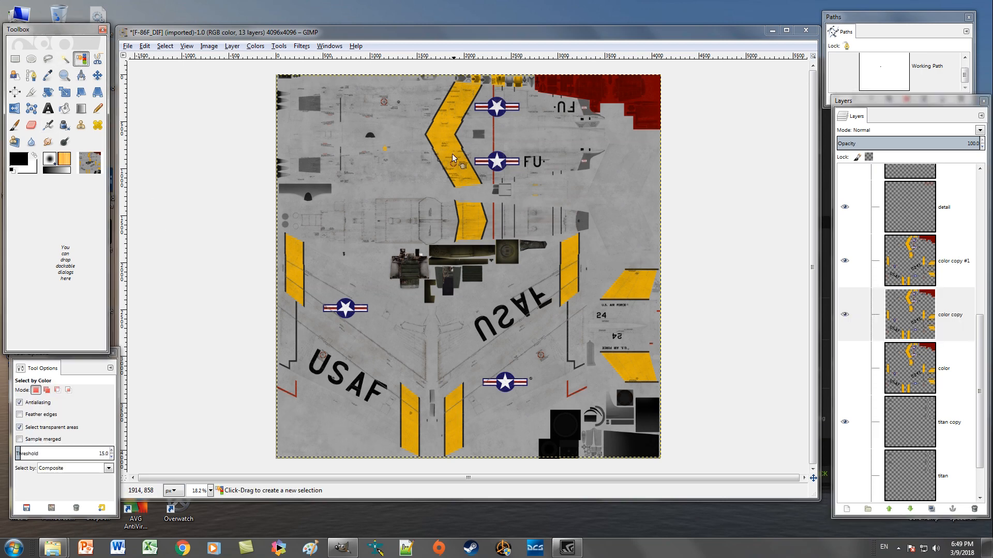
{"action": "left_click", "coordinate": [453, 158]}
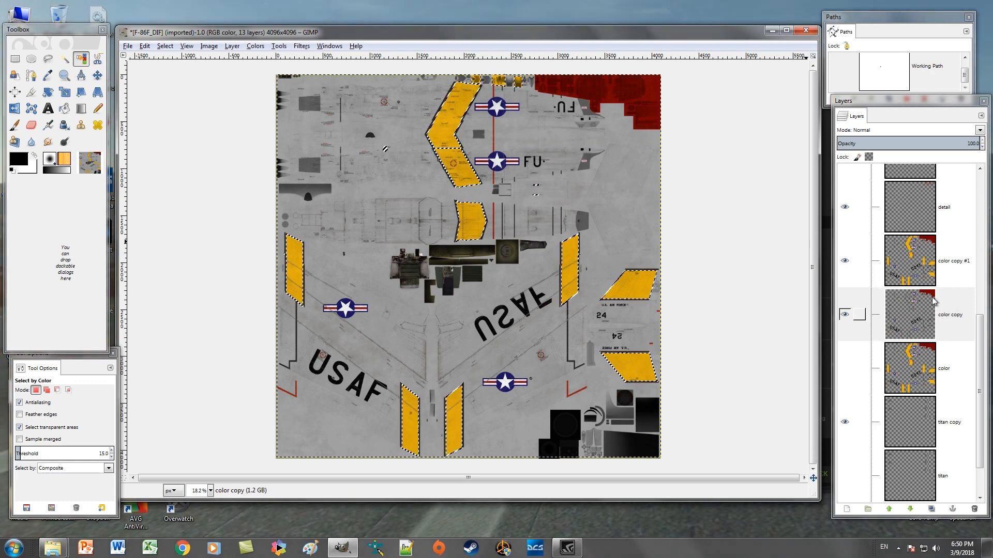
{"action": "left_click", "coordinate": [943, 315]}
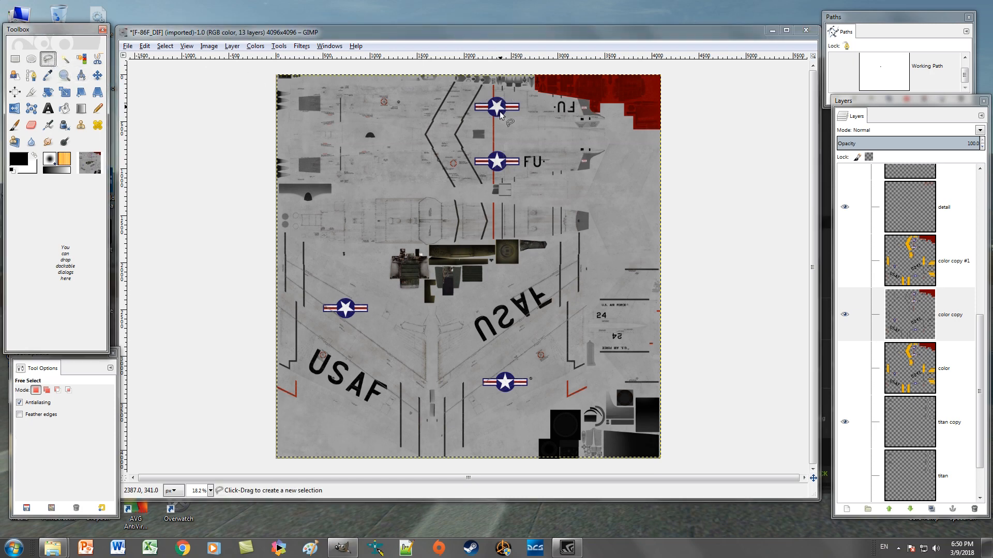
{"action": "mouse_move", "coordinate": [406, 396]}
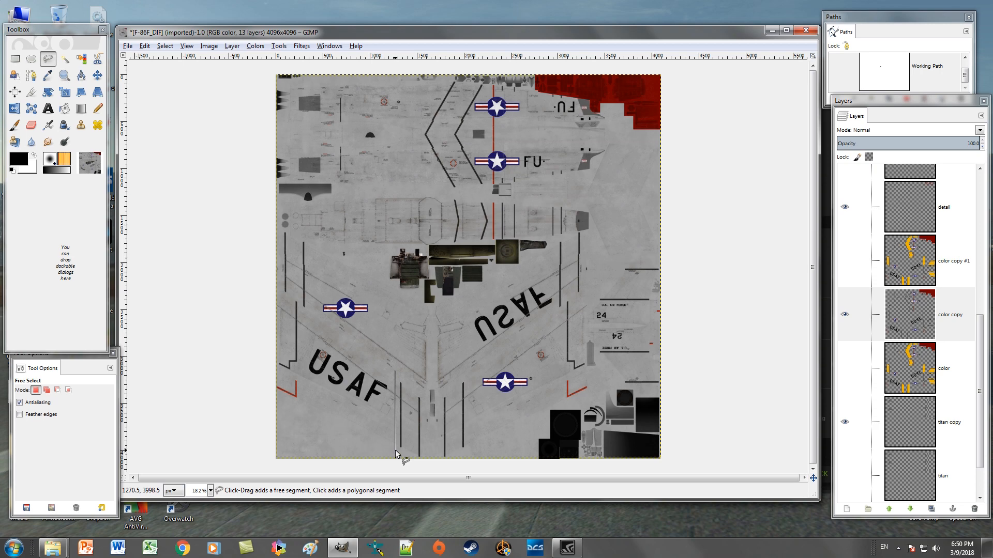
Start lassoing the leftover dark outline lines along the bottom of color copy.
{"action": "left_click", "coordinate": [474, 454]}
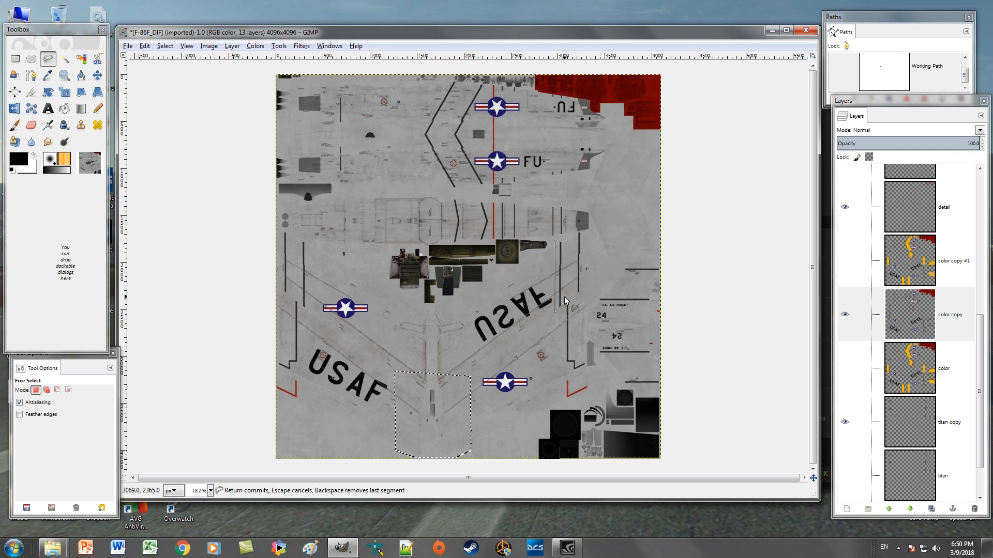
{"action": "mouse_move", "coordinate": [582, 299]}
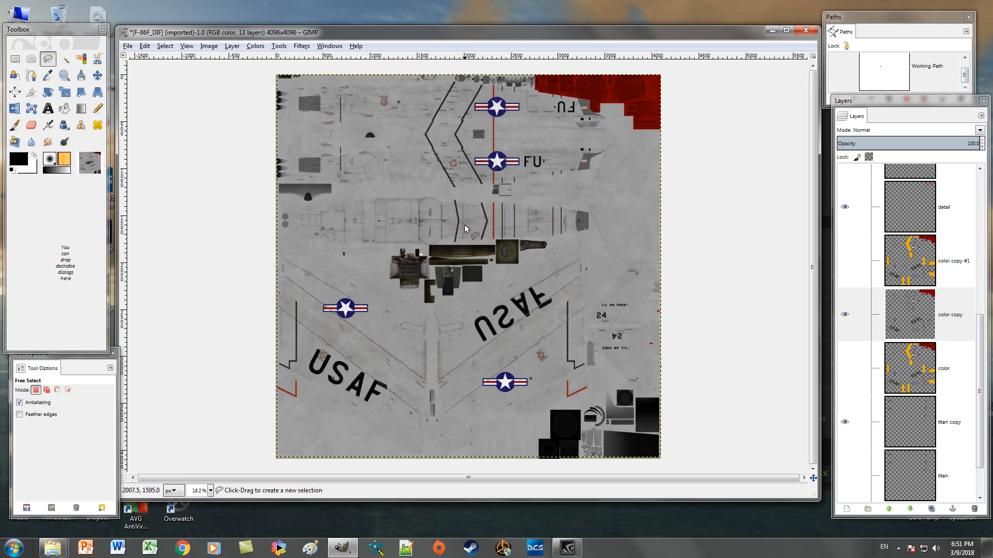
Lasso and erase the remaining chevron outlines near the top of color copy.
{"action": "left_click", "coordinate": [454, 246]}
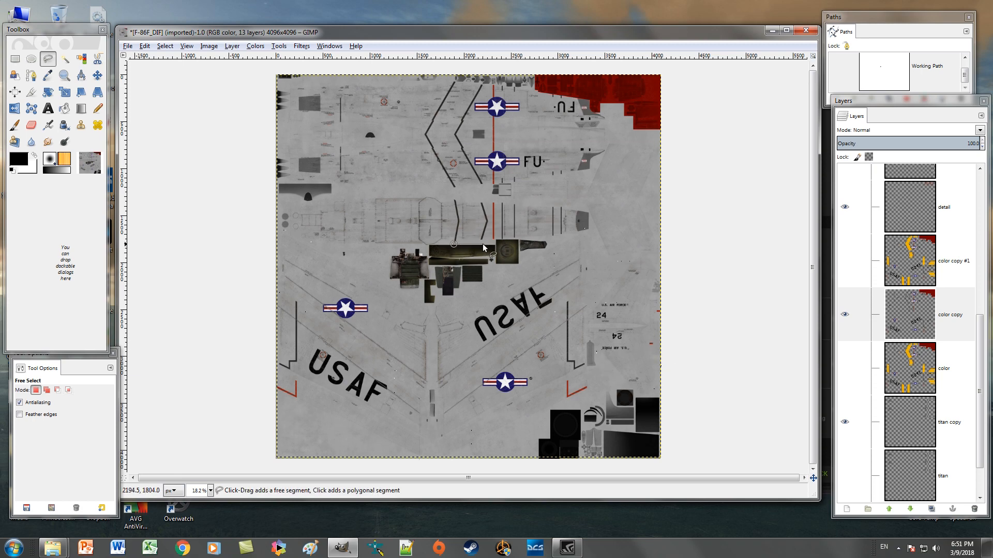
{"action": "left_click", "coordinate": [489, 203]}
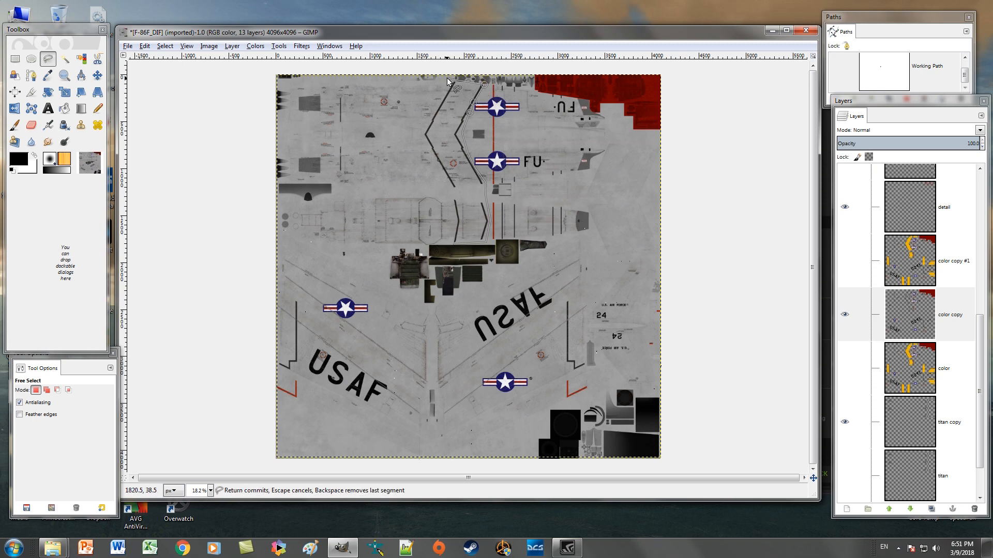
{"action": "left_click", "coordinate": [453, 194]}
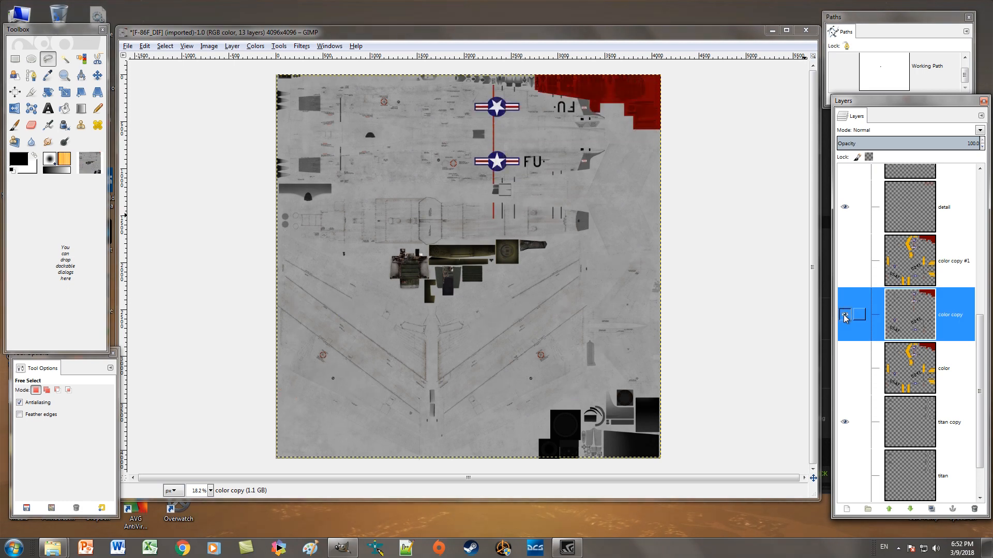
Toggle the color copy layer's visibility and switch to Select by Color.
{"action": "left_click", "coordinate": [844, 315]}
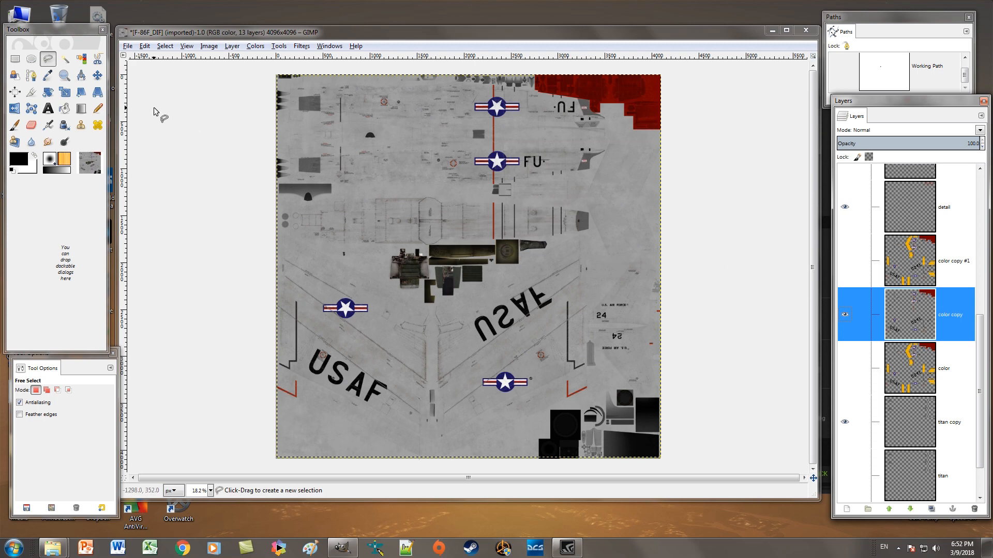
{"action": "left_click", "coordinate": [81, 60]}
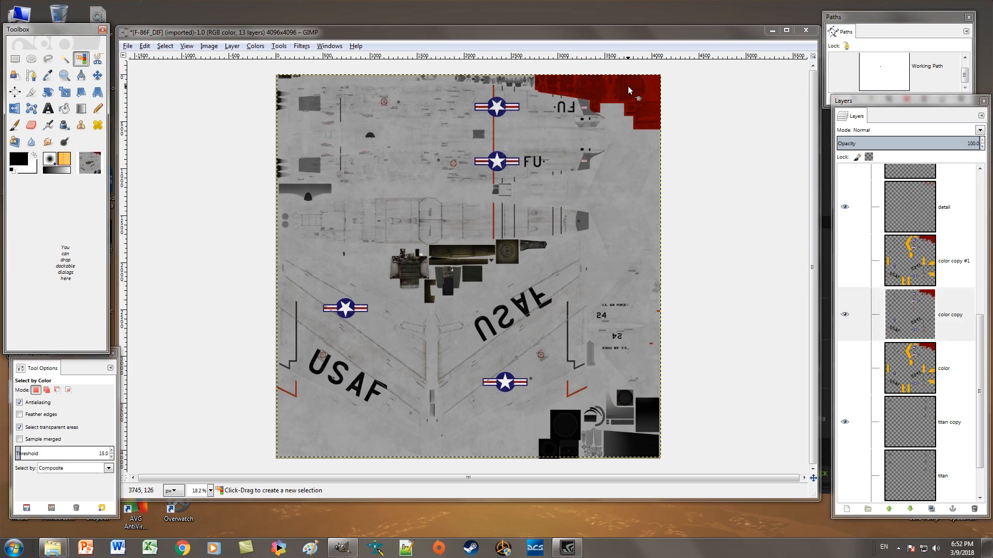
{"action": "left_click", "coordinate": [638, 98]}
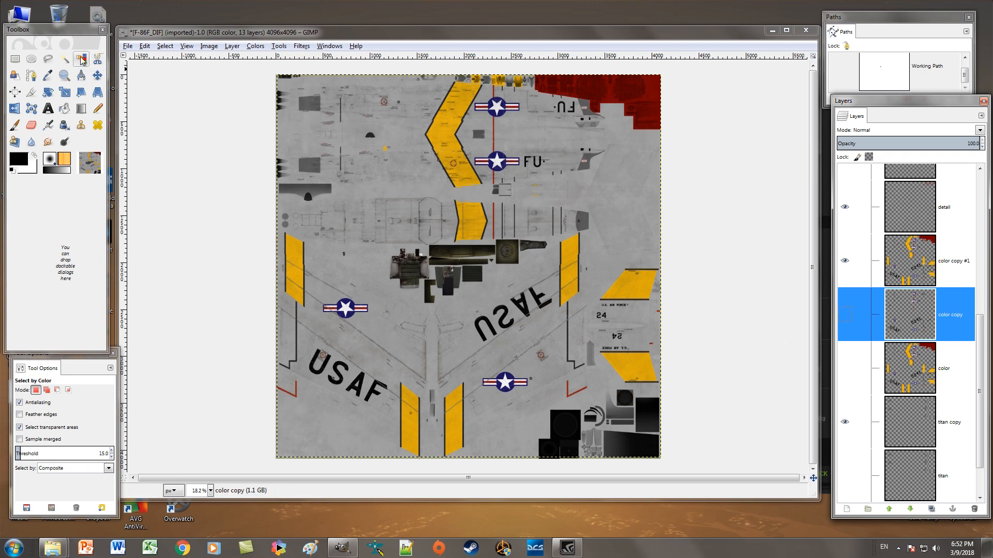
Outline the upside-down USAF lettering with Free Select and target color copy #1.
{"action": "left_click", "coordinate": [31, 59]}
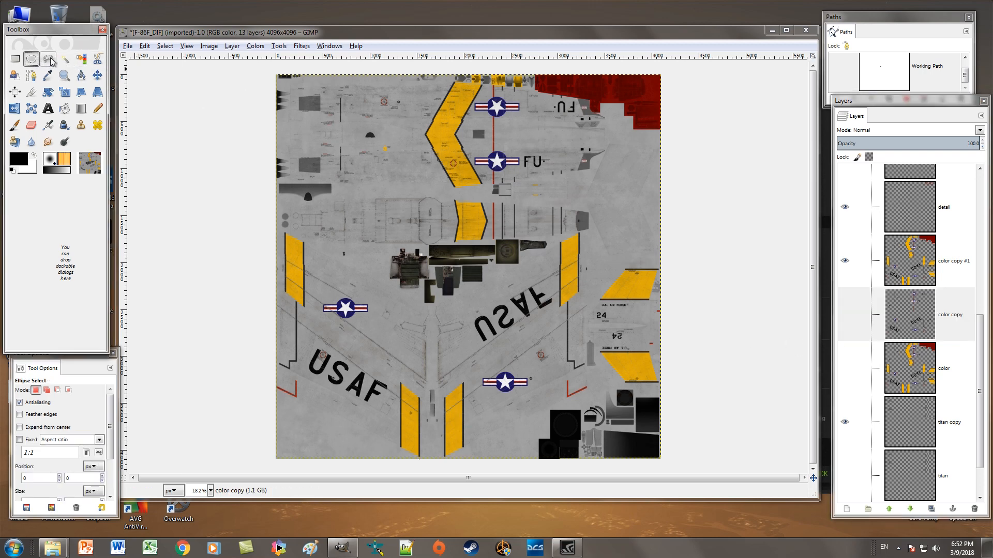
{"action": "left_click", "coordinate": [47, 59]}
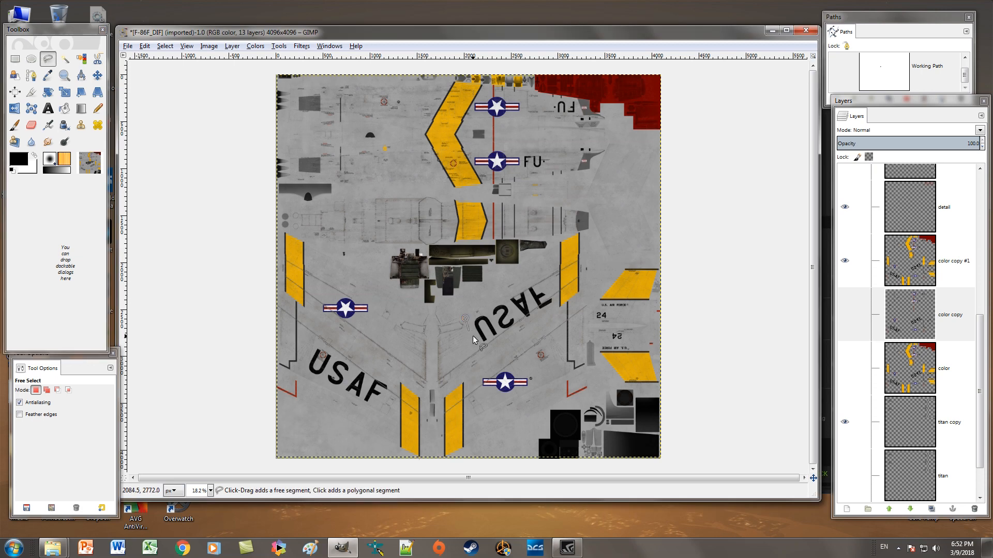
{"action": "left_click", "coordinate": [544, 279]}
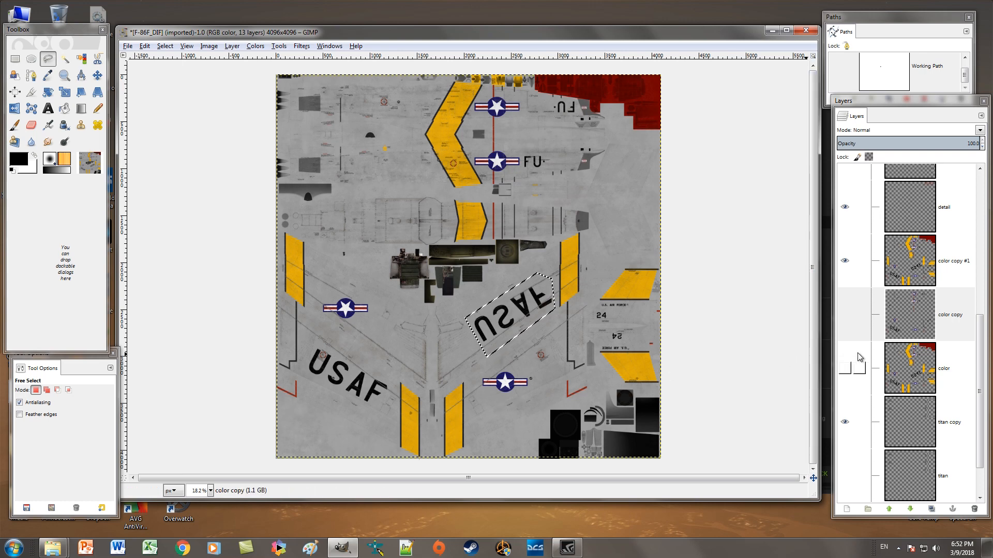
{"action": "left_click", "coordinate": [949, 315]}
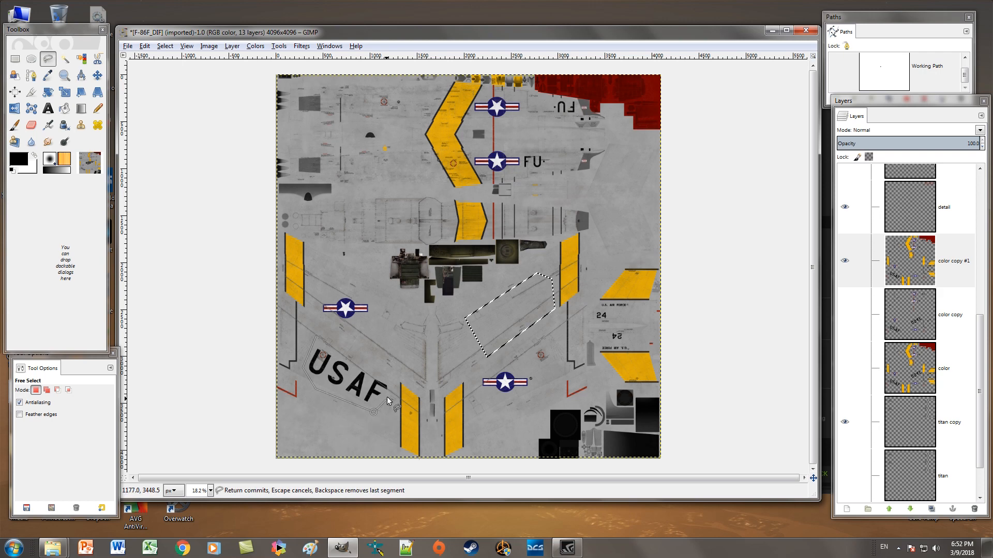
Select and erase the left-wing USAF lettering, the roundel, and the FU letters.
{"action": "left_click", "coordinate": [316, 335]}
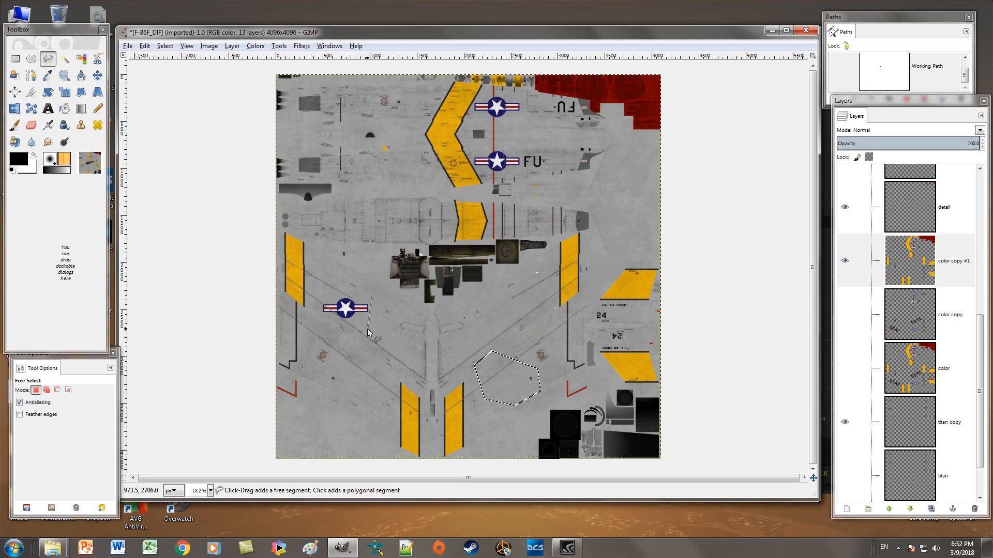
{"action": "left_click", "coordinate": [372, 295]}
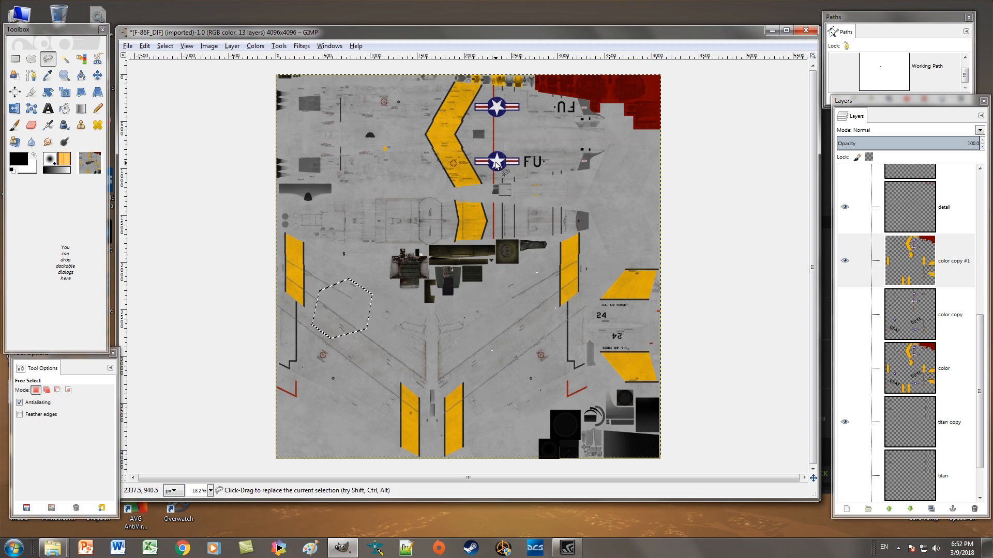
{"action": "mouse_move", "coordinate": [353, 423]}
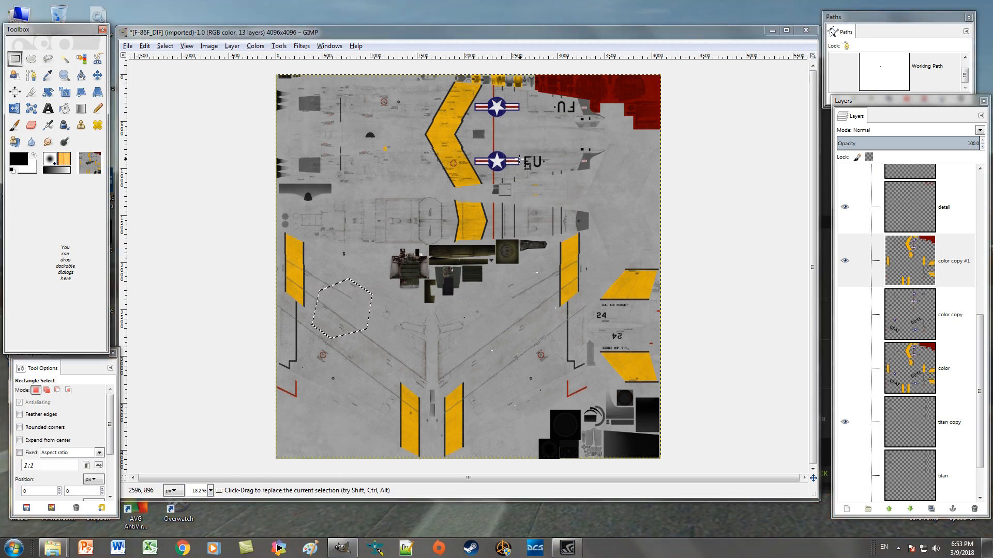
{"action": "left_click_drag", "start_coordinate": [518, 157], "coordinate": [559, 173]}
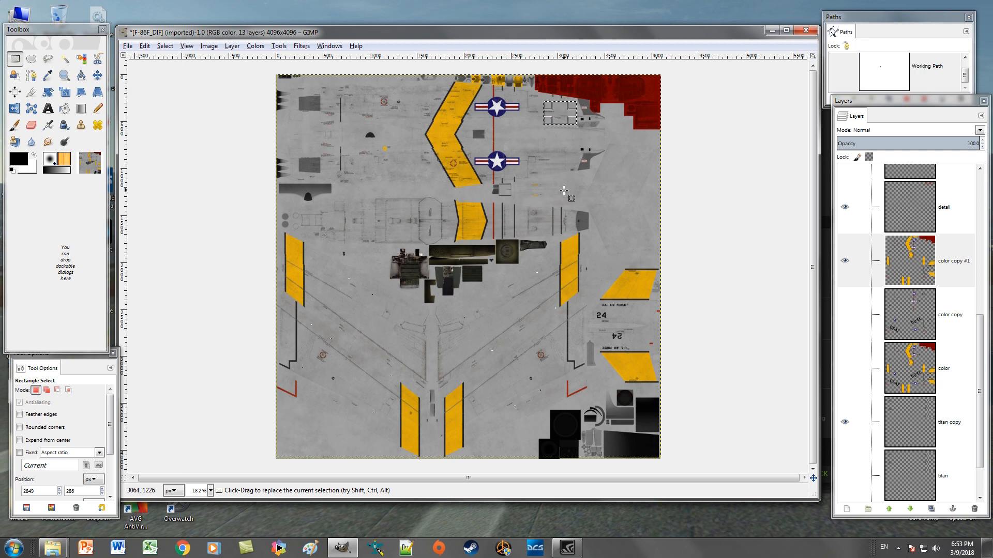
{"action": "left_click", "coordinate": [64, 58]}
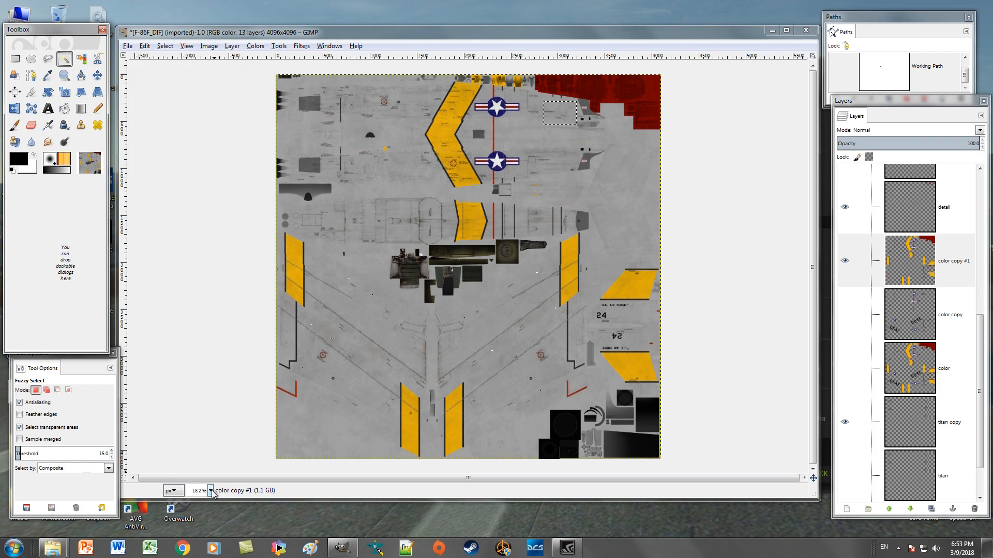
At 200% zoom, delete the upper roundels and lasso out their leftover fragments.
{"action": "left_click", "coordinate": [209, 491]}
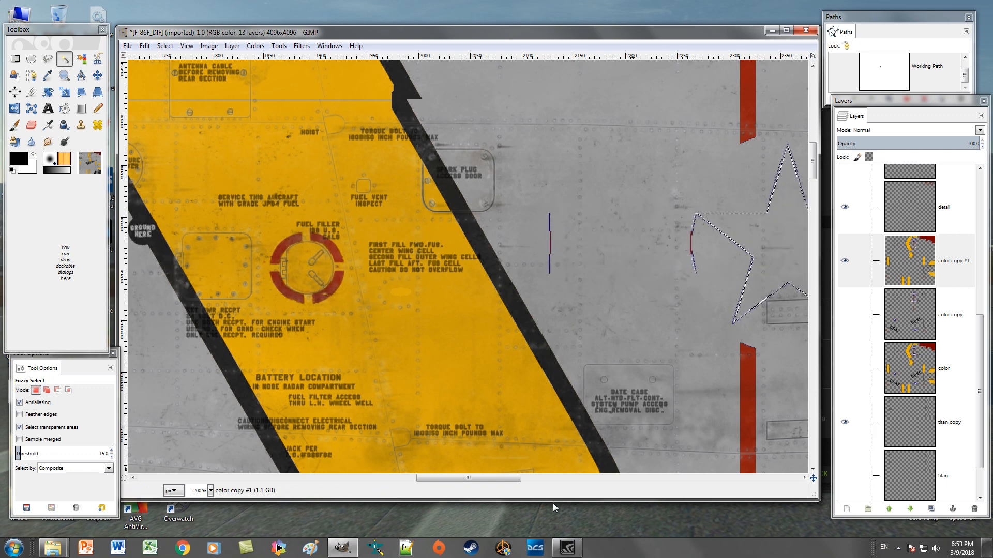
{"action": "scroll", "scroll_direction": "right", "scroll_amount": 3}
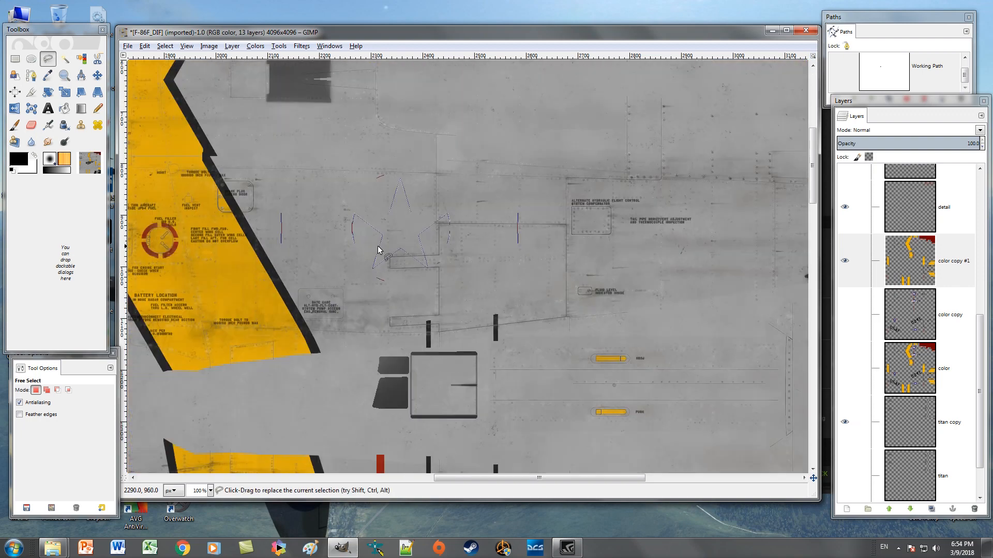
{"action": "mouse_move", "coordinate": [276, 206]}
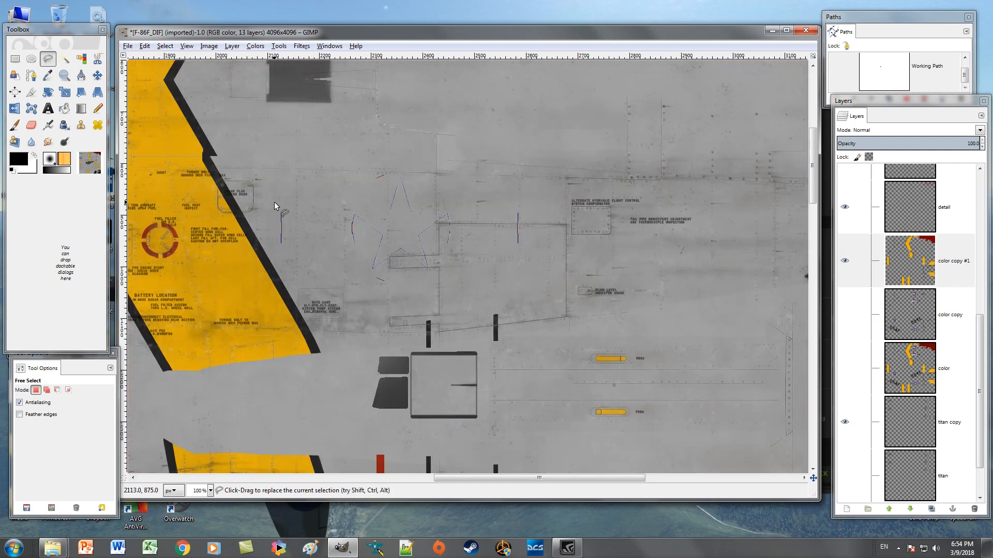
{"action": "left_click", "coordinate": [421, 303]}
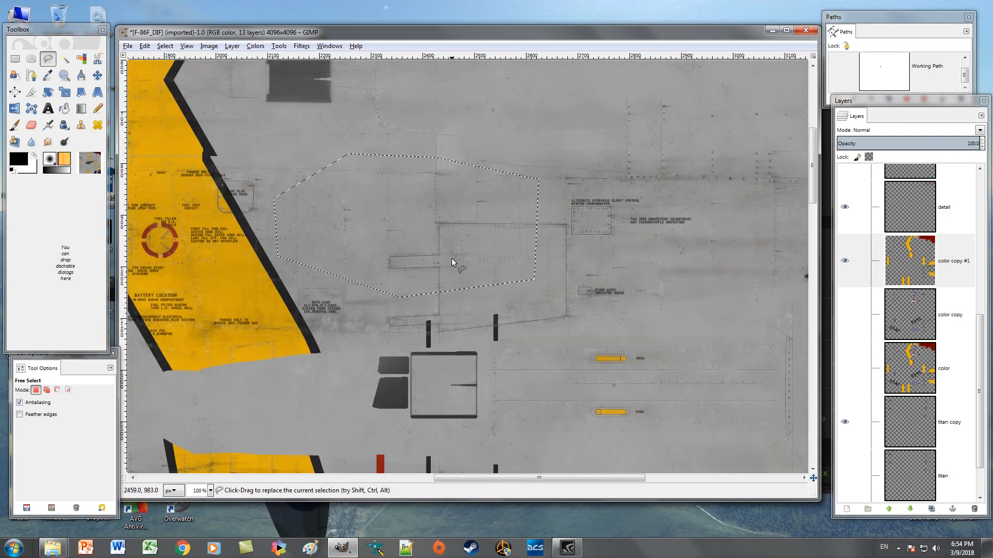
{"action": "left_click", "coordinate": [211, 491]}
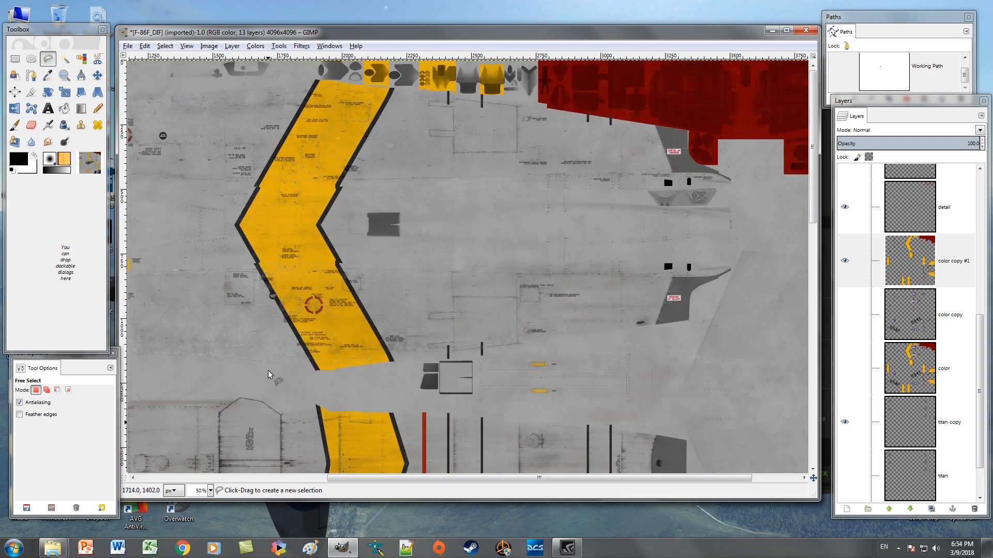
At 25% zoom, delete the U.S. AIR FORCE and 24 markings, then hide color copy #1.
{"action": "left_click", "coordinate": [844, 261]}
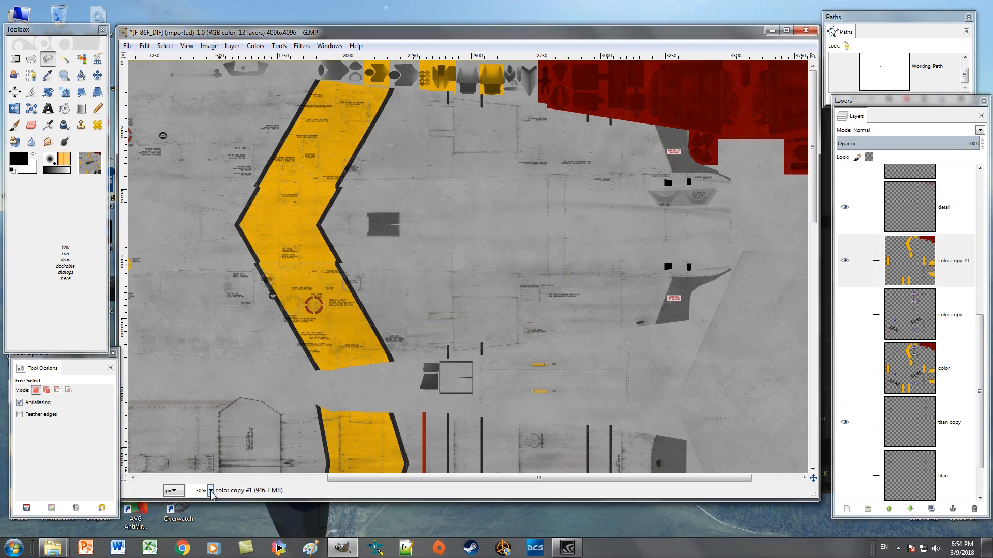
{"action": "left_click", "coordinate": [210, 490]}
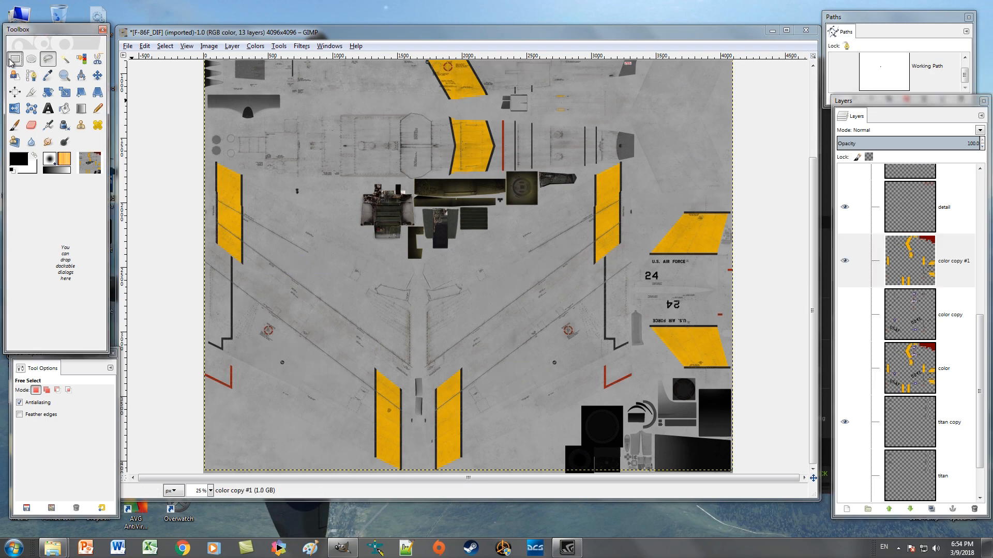
{"action": "left_click", "coordinate": [15, 58]}
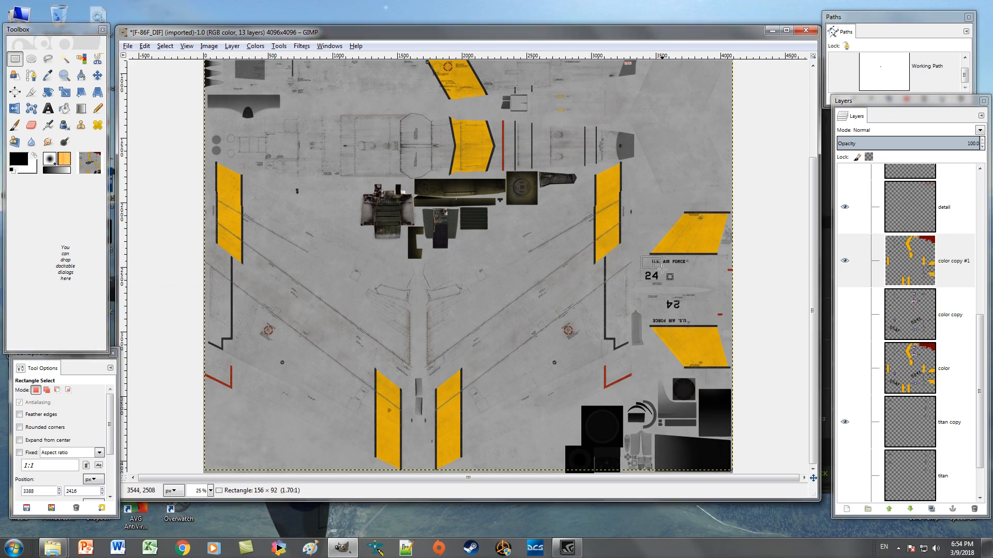
{"action": "left_click_drag", "start_coordinate": [646, 262], "coordinate": [702, 288]}
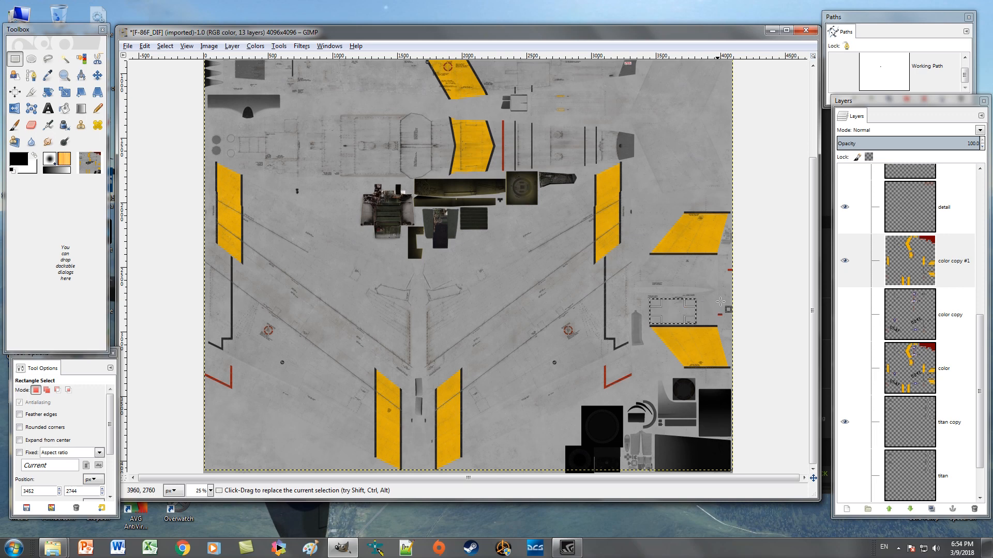
{"action": "left_click", "coordinate": [948, 315]}
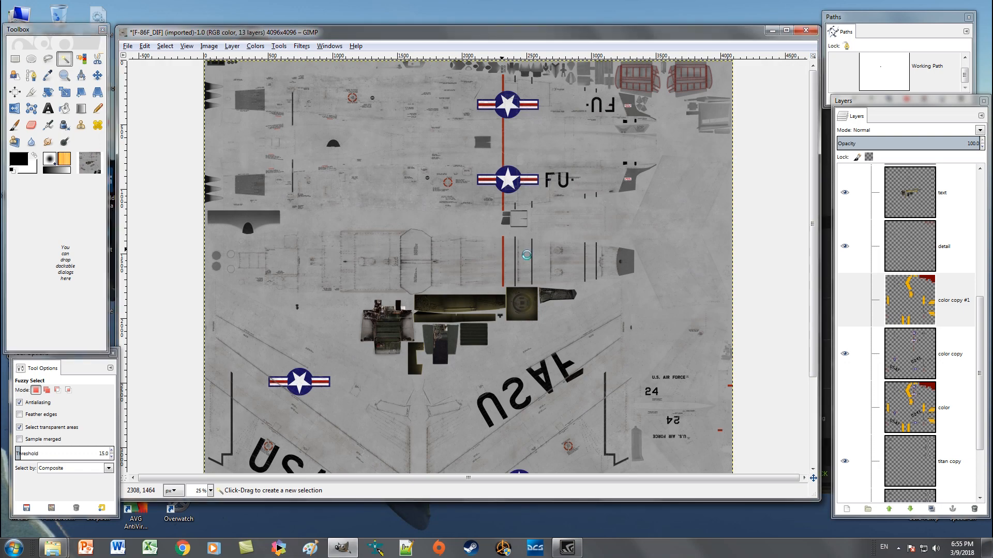
Delete the stripe regions from color copy plus a stray fuselage-centre fragment.
{"action": "left_click", "coordinate": [527, 259]}
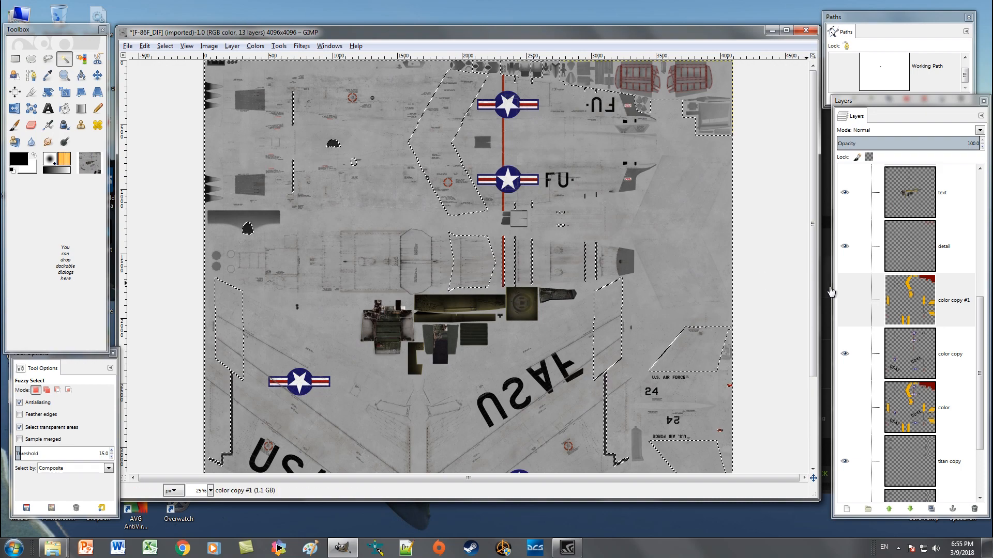
{"action": "left_click", "coordinate": [943, 353]}
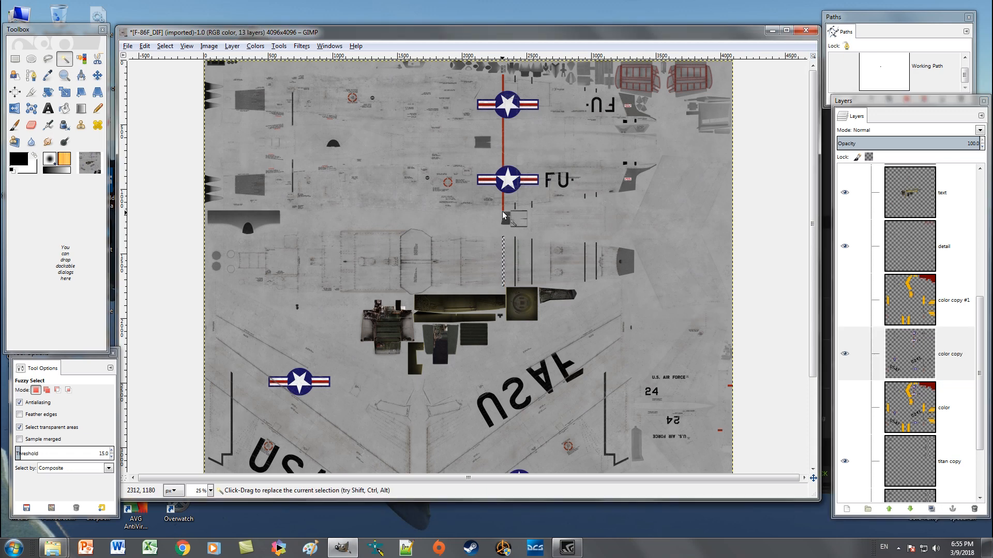
{"action": "mouse_move", "coordinate": [507, 180]}
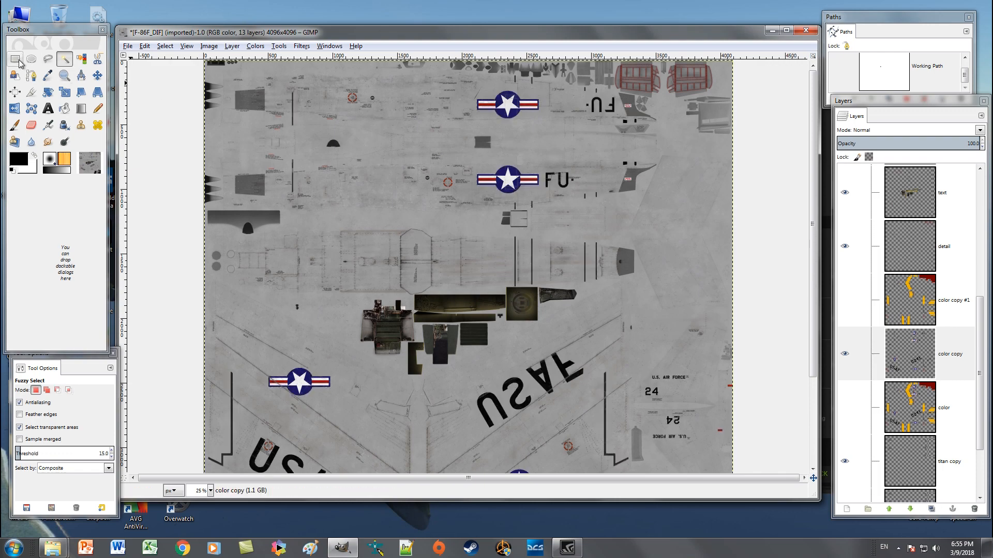
{"action": "left_click_drag", "start_coordinate": [292, 92], "coordinate": [301, 154]}
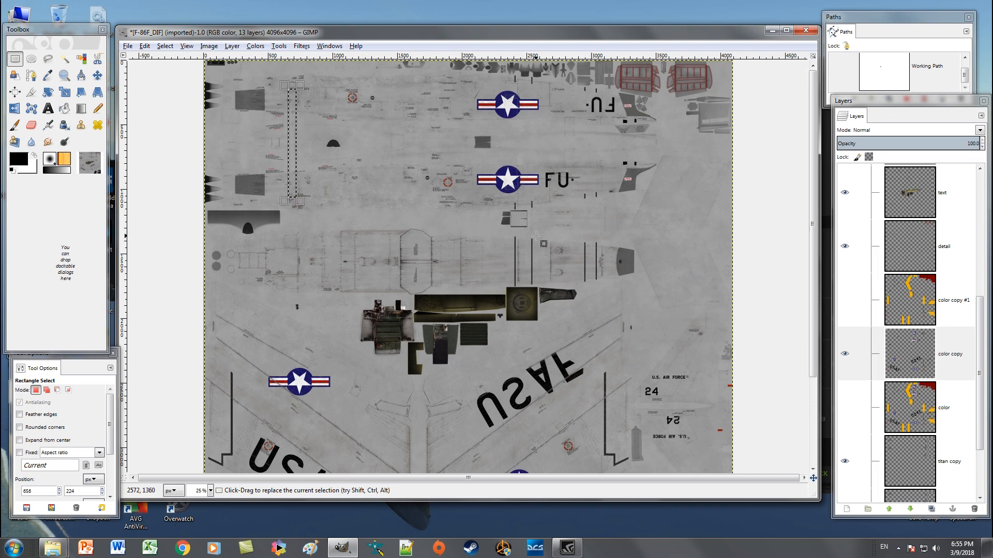
{"action": "left_click_drag", "start_coordinate": [510, 239], "coordinate": [547, 256]}
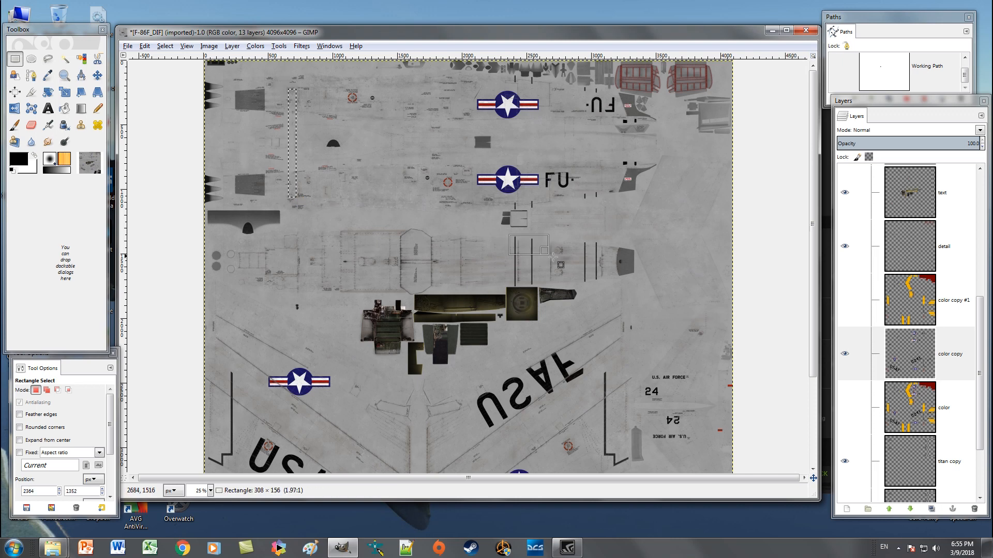
Rectangle-select and delete the small leftover fragments below the upper roundel.
{"action": "left_click_drag", "start_coordinate": [550, 263], "coordinate": [601, 288]}
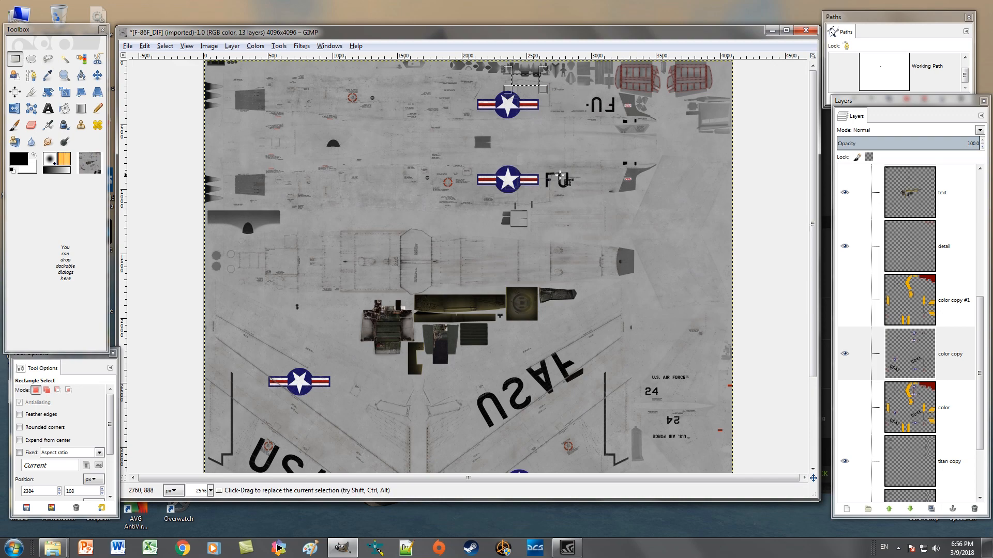
{"action": "left_click_drag", "start_coordinate": [515, 204], "coordinate": [544, 217]}
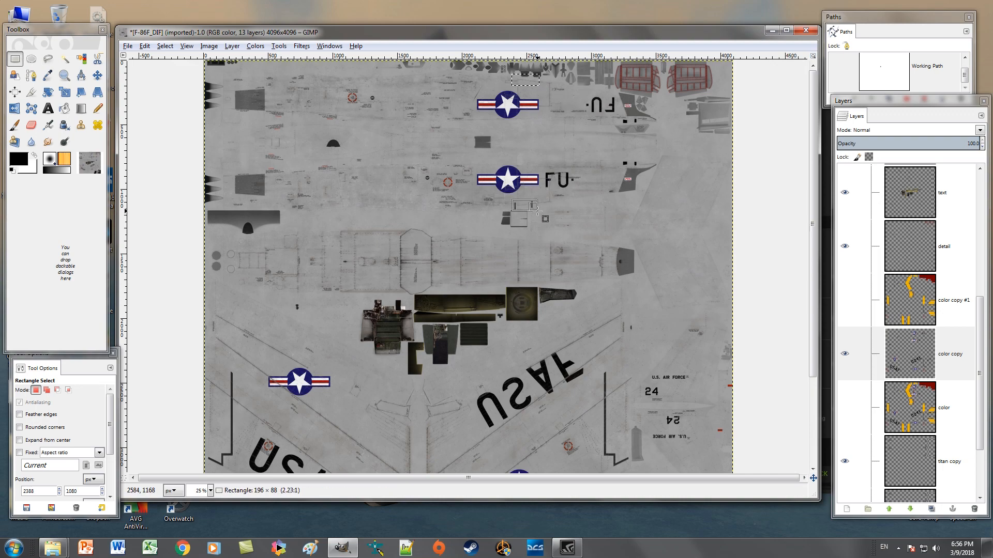
{"action": "scroll", "scroll_direction": "down", "scroll_amount": 3}
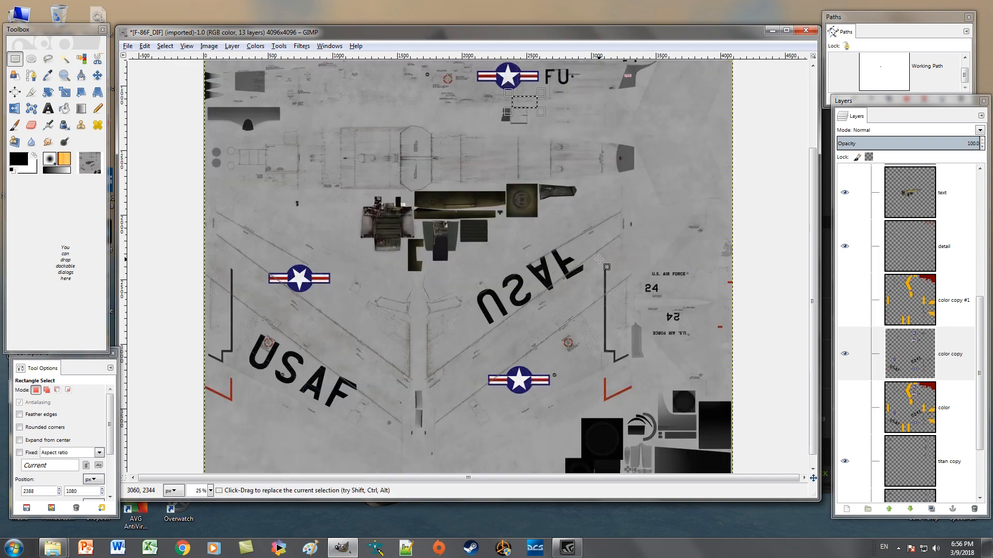
{"action": "left_click_drag", "start_coordinate": [599, 257], "coordinate": [633, 400]}
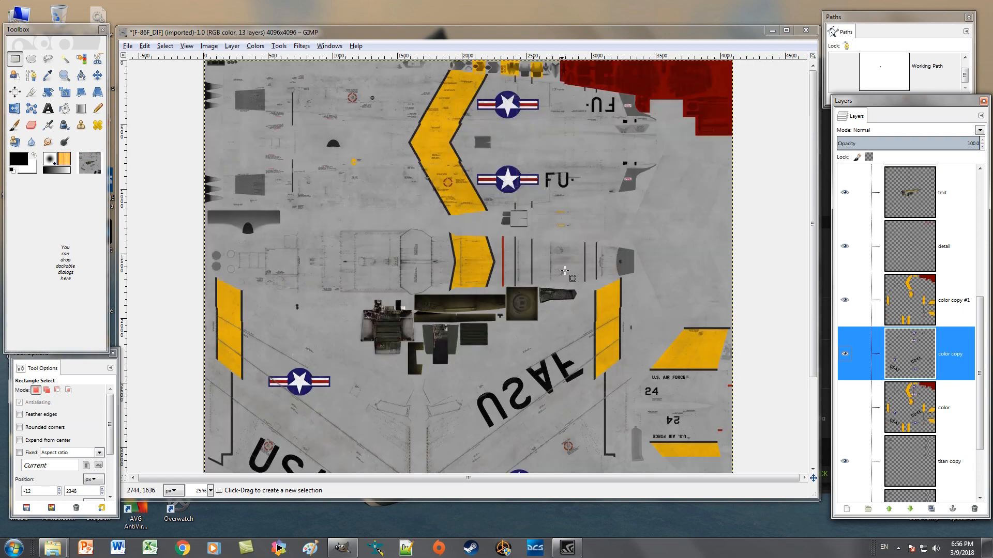
{"action": "scroll", "scroll_direction": "down", "scroll_amount": 3}
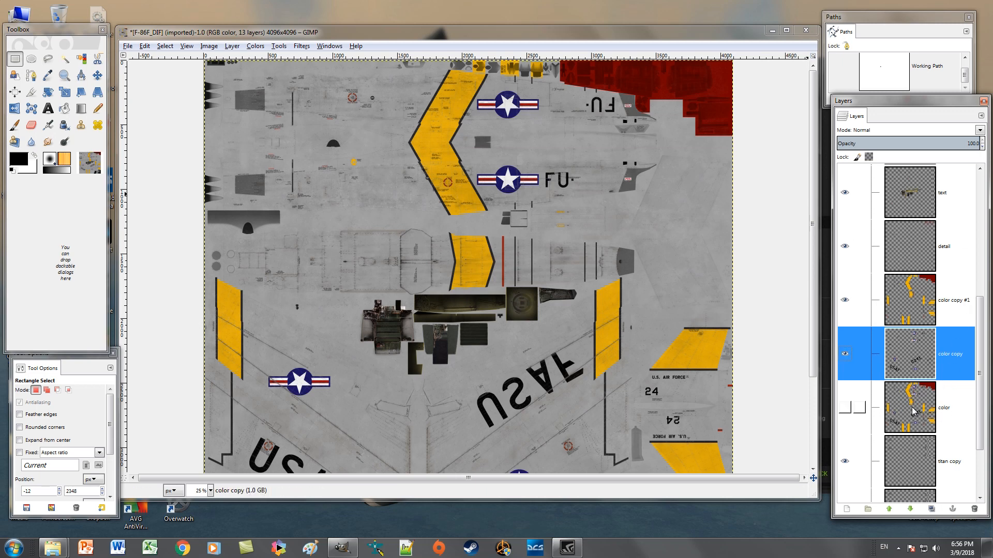
{"action": "left_click", "coordinate": [844, 353]}
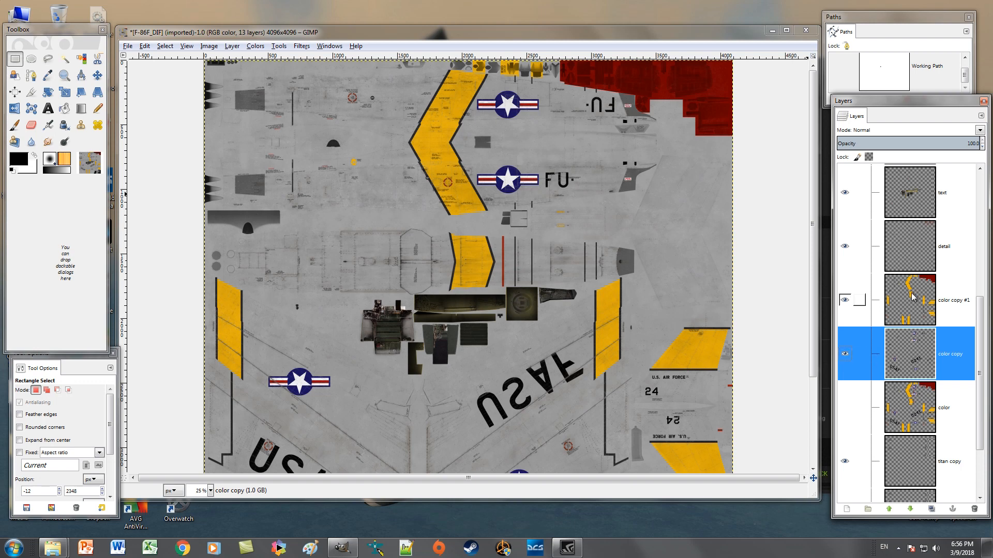
{"action": "mouse_move", "coordinate": [921, 327]}
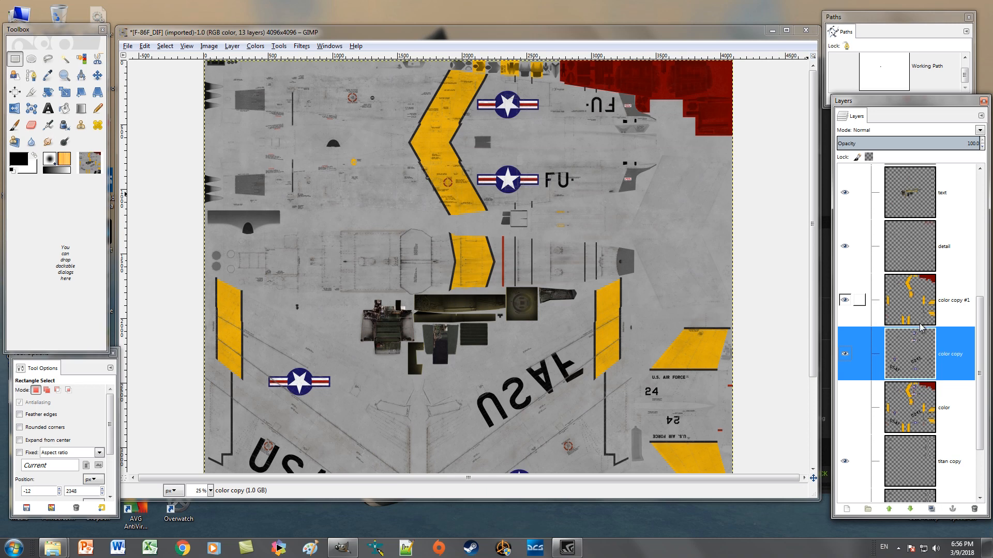